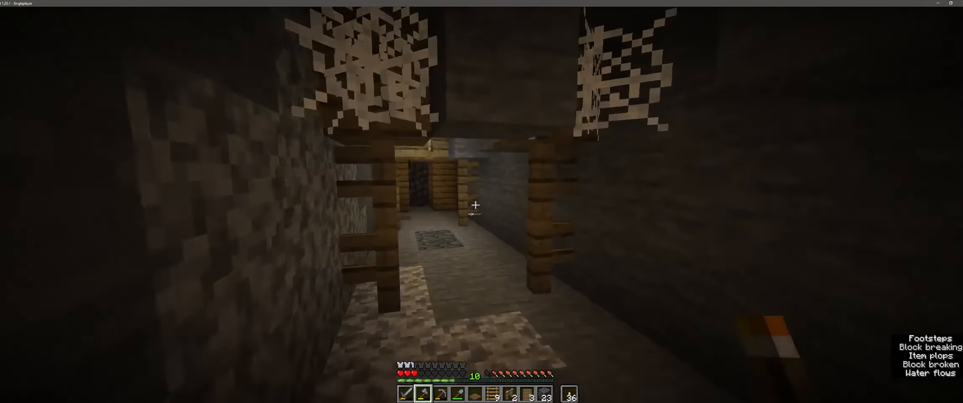
Step: Walk along the mineshaft's wooden-beamed corridors, collecting blocks on the way
{"action": "key", "text": "e"}
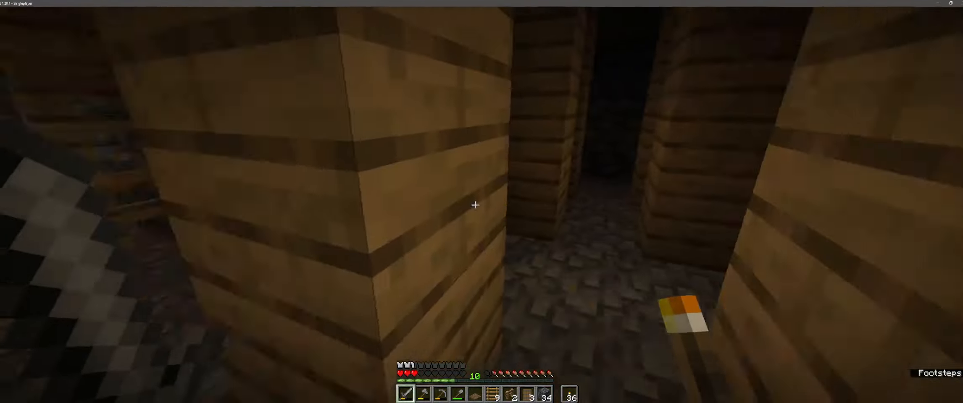
{"action": "mouse_move", "coordinate": [475, 206]}
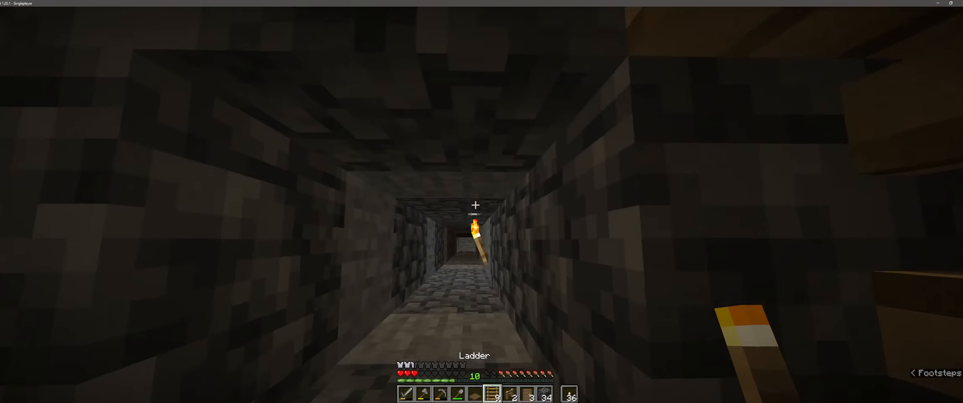
Step: Switch to the pickaxe and mine the stone blocking the tunnel
{"action": "key", "text": "3"}
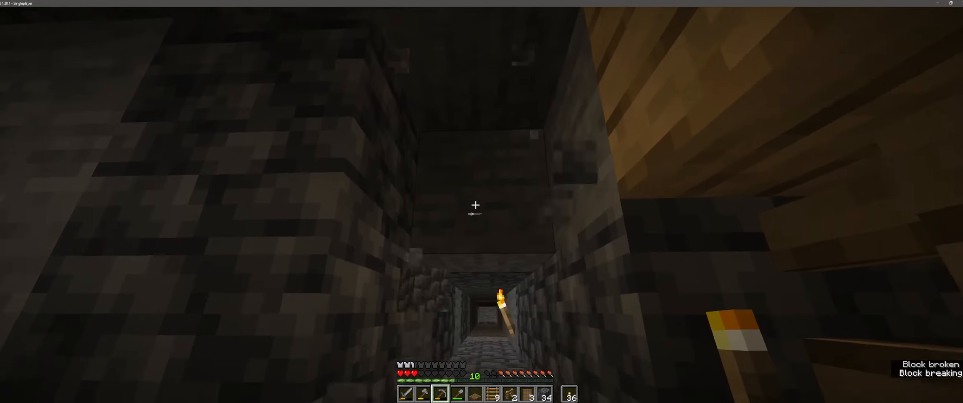
{"action": "left_click", "coordinate": [475, 205]}
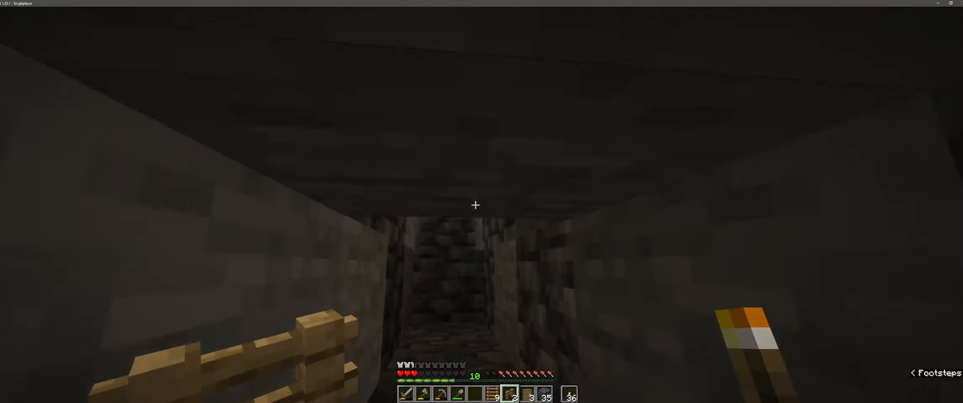
Step: Climb the sloping stone tunnel toward the torch-lit ladder
{"action": "left_click", "coordinate": [476, 205]}
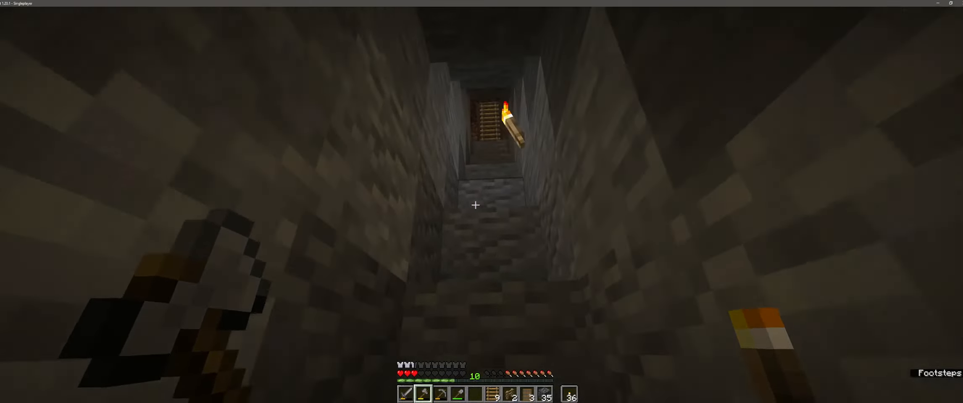
{"action": "mouse_move", "coordinate": [475, 206]}
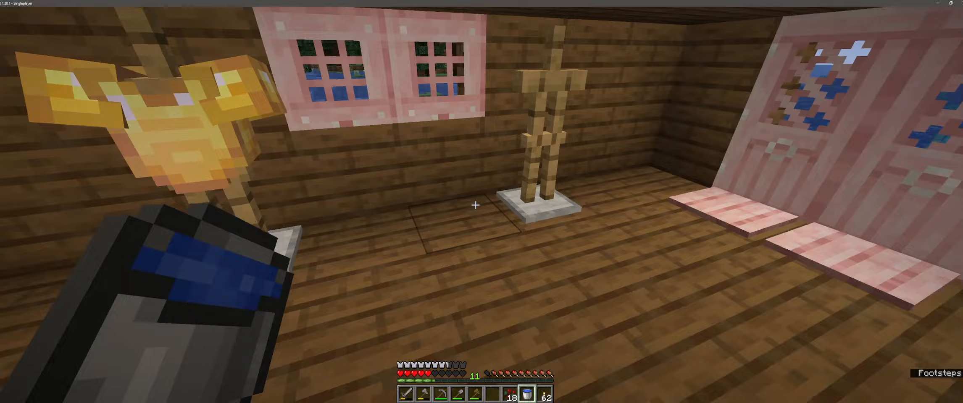
Step: Deposit items into the first storage chest and the tool chest, then close both
{"action": "key", "text": "e"}
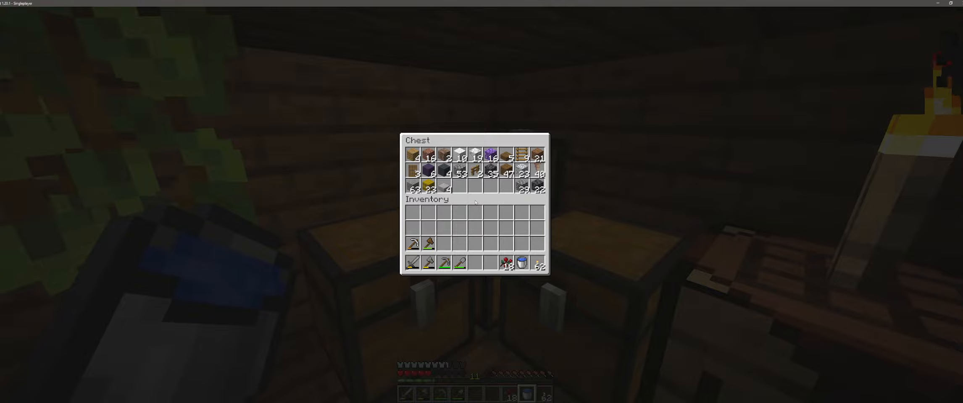
{"action": "mouse_move", "coordinate": [458, 172]}
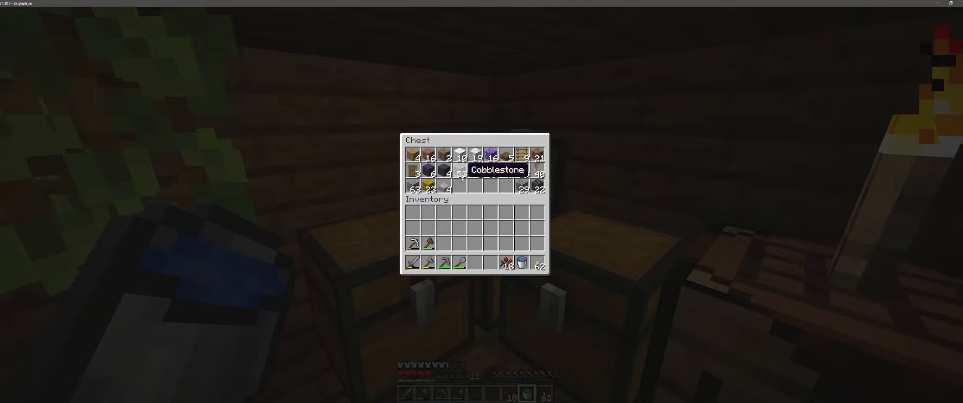
{"action": "key", "text": "Escape"}
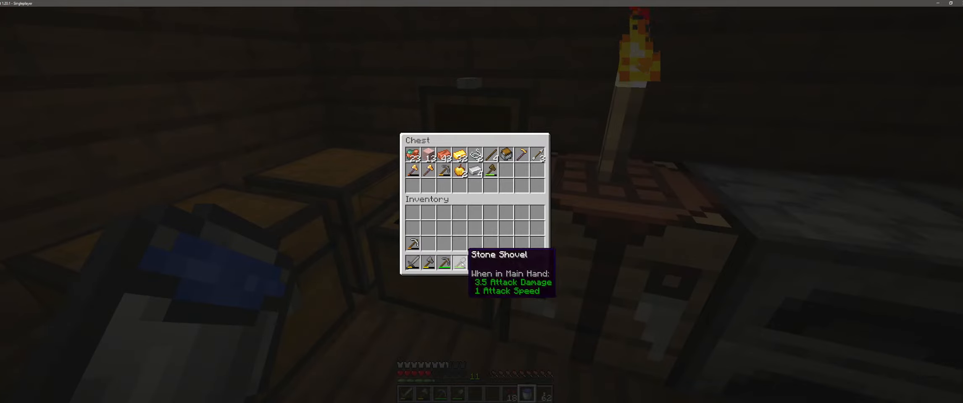
{"action": "key", "text": "Escape"}
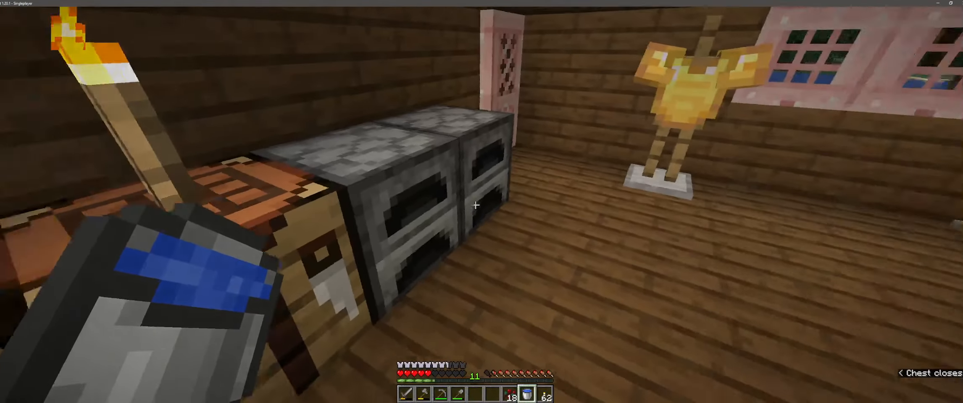
Step: Take the iron armour from the stand and verify it in the inventory
{"action": "key", "text": "e"}
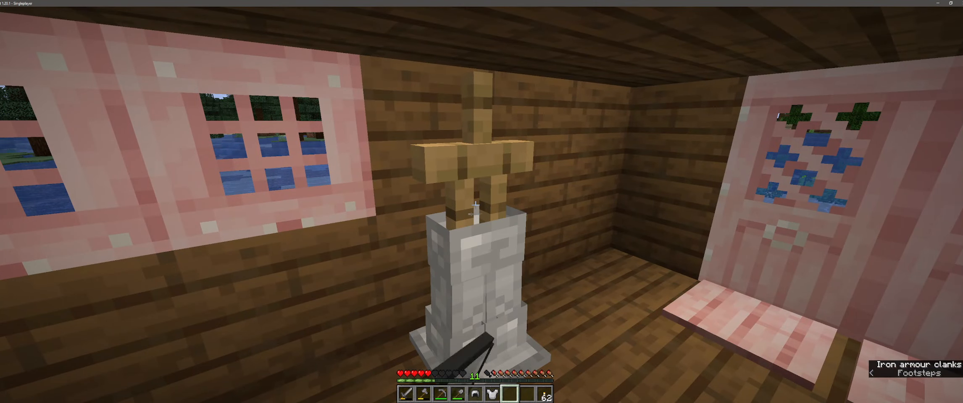
{"action": "key", "text": "e"}
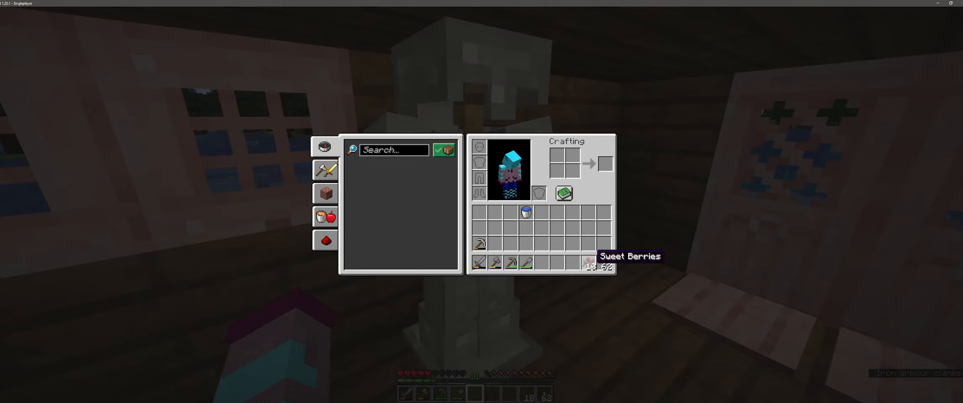
{"action": "key", "text": "Escape"}
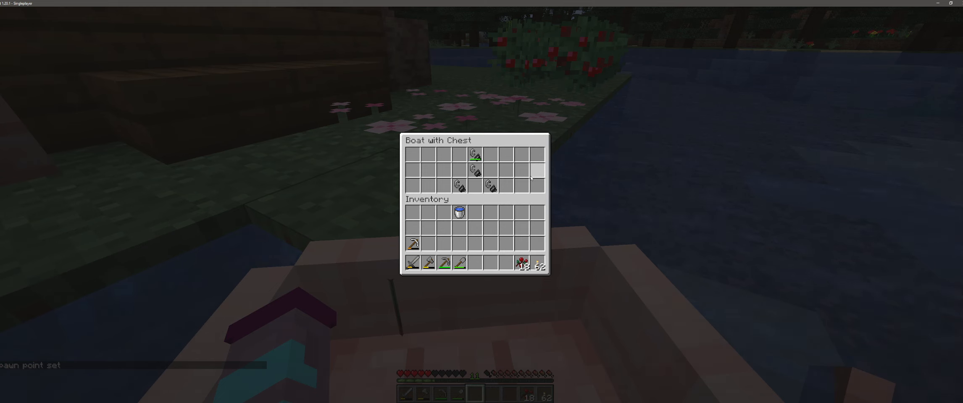
Step: Close the chest boat, briefly pause and resume, then swim into the river
{"action": "key", "text": "Escape"}
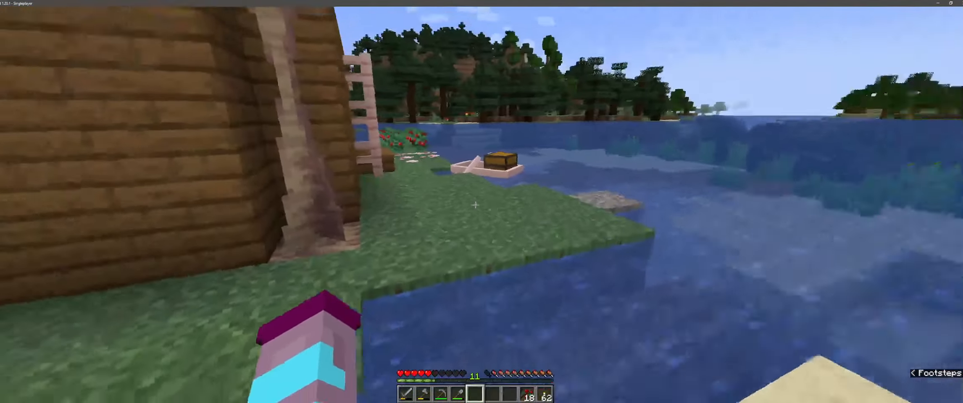
{"action": "key", "text": "Escape"}
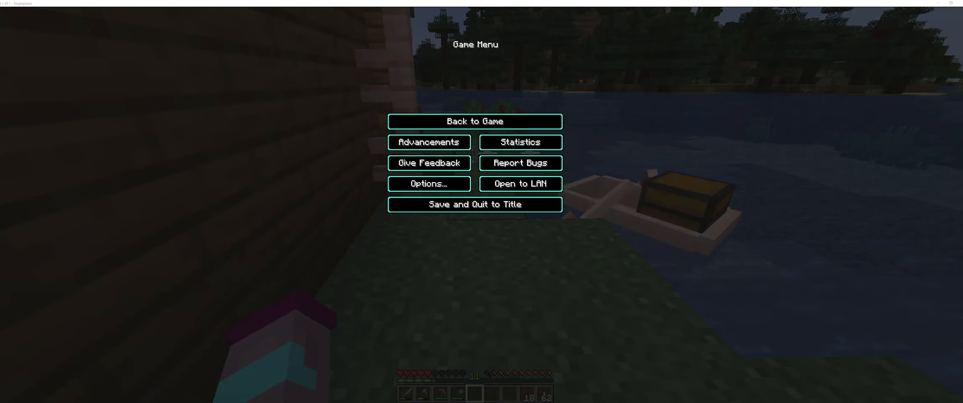
{"action": "left_click", "coordinate": [474, 121]}
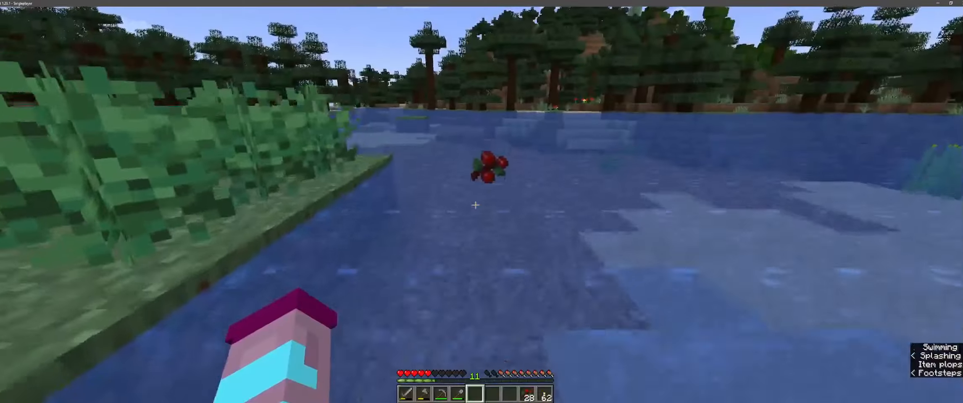